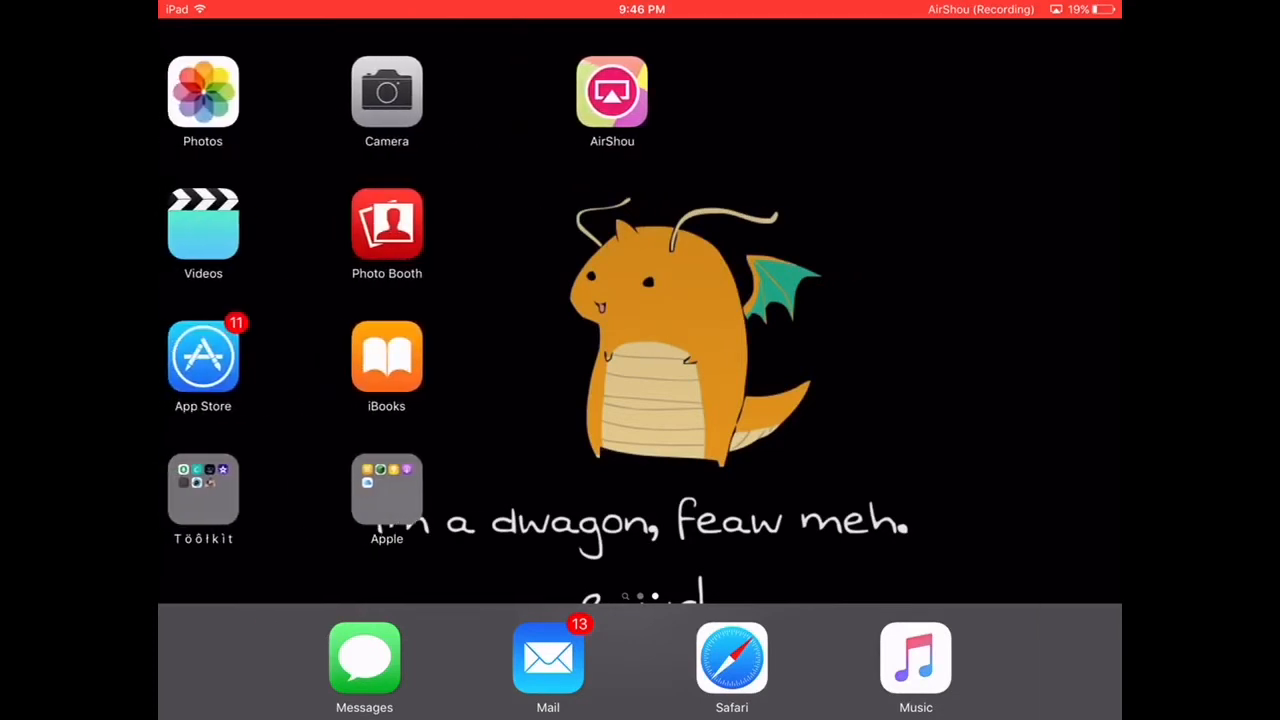
# Step: Switch to another home screen page and launch Safari
pyautogui.click(611, 91)
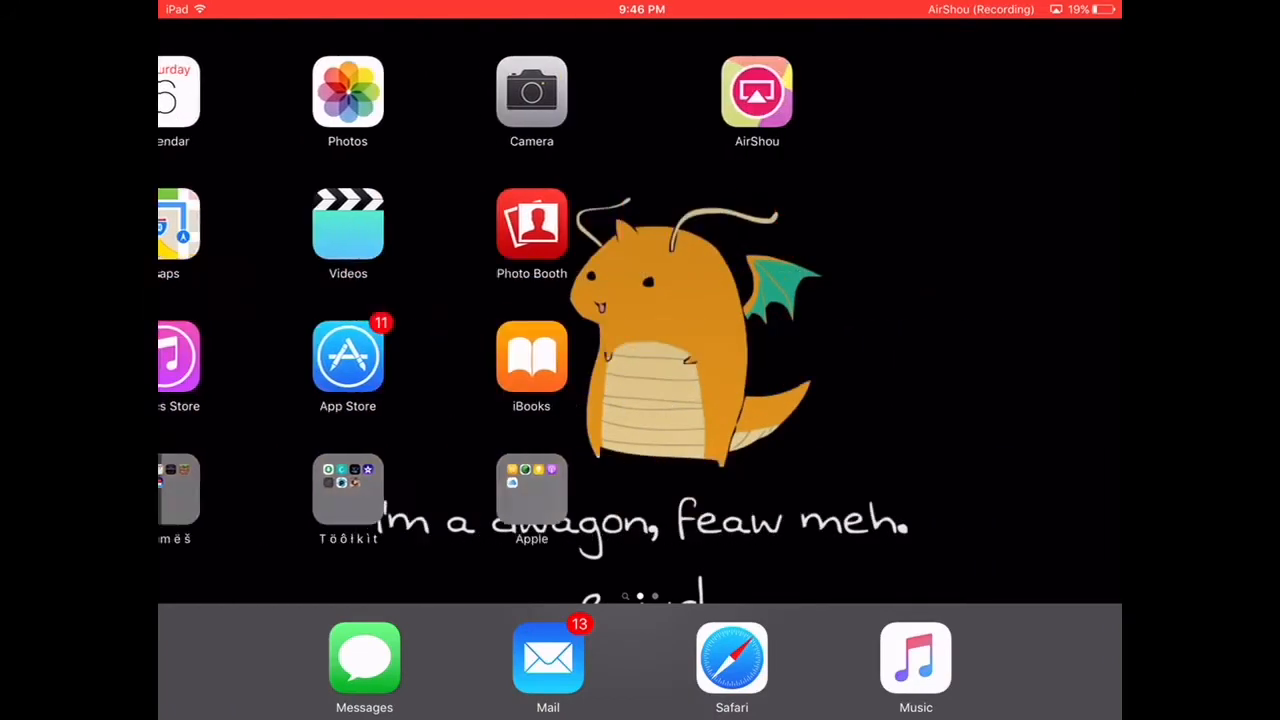
pyautogui.click(731, 658)
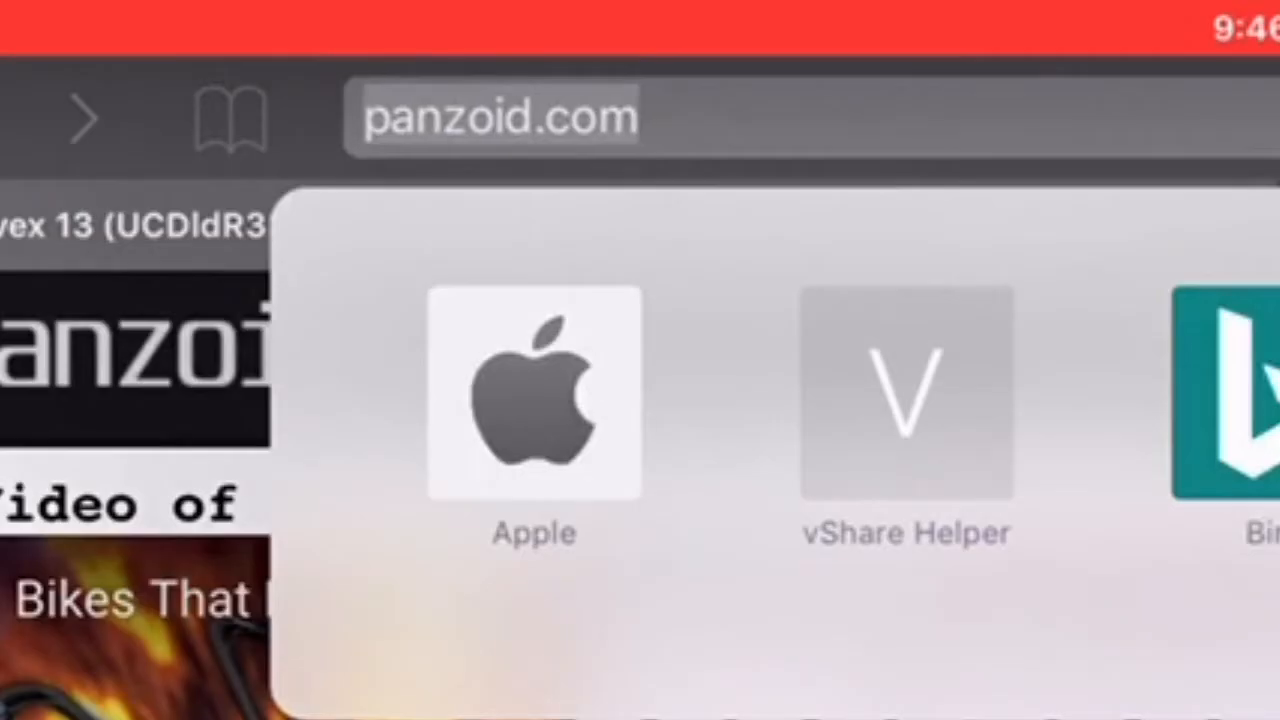
# Step: Load panzoid.com and scroll down to the Blue Laser template by BoyCat
pyautogui.click(500, 117)
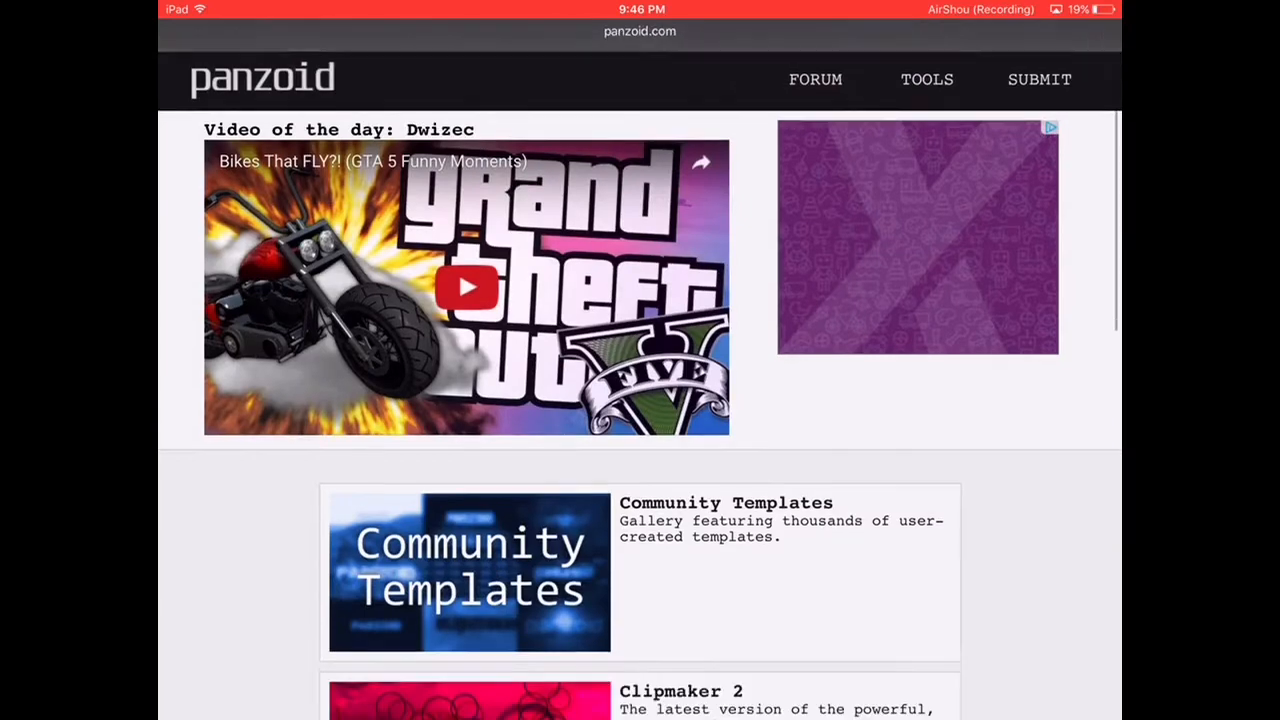
pyautogui.scroll(-3)
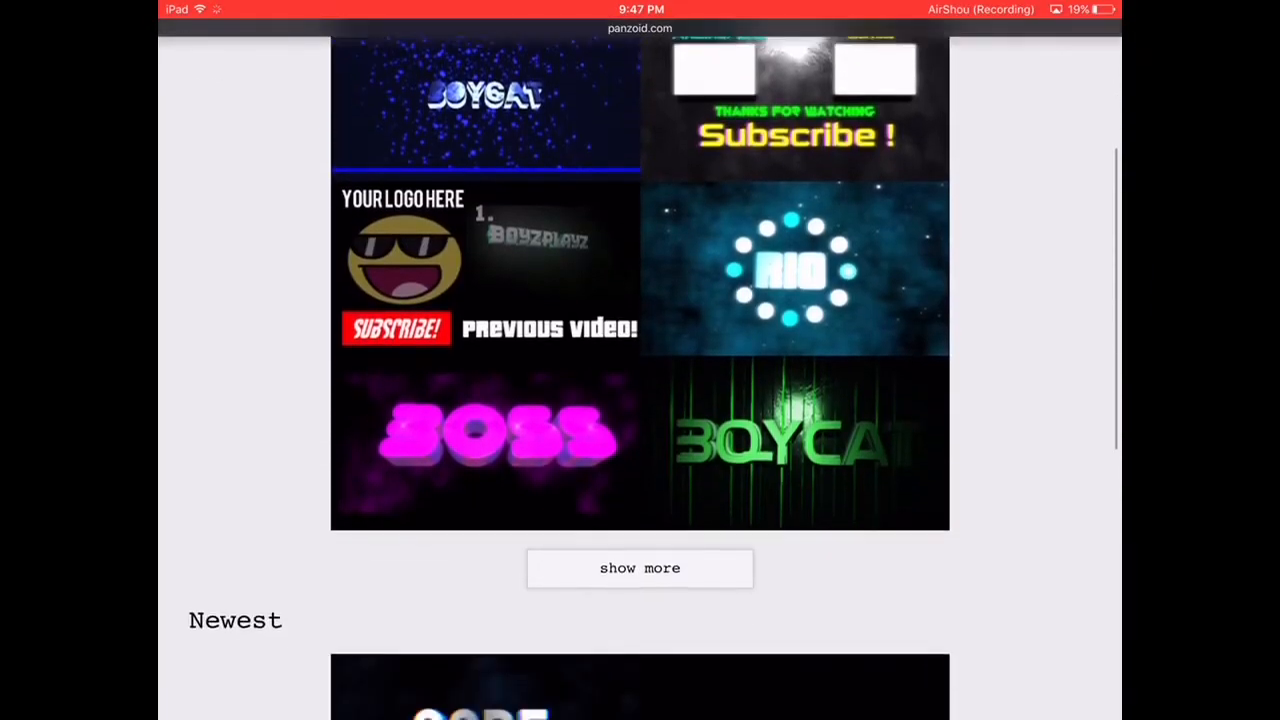
pyautogui.scroll(-3)
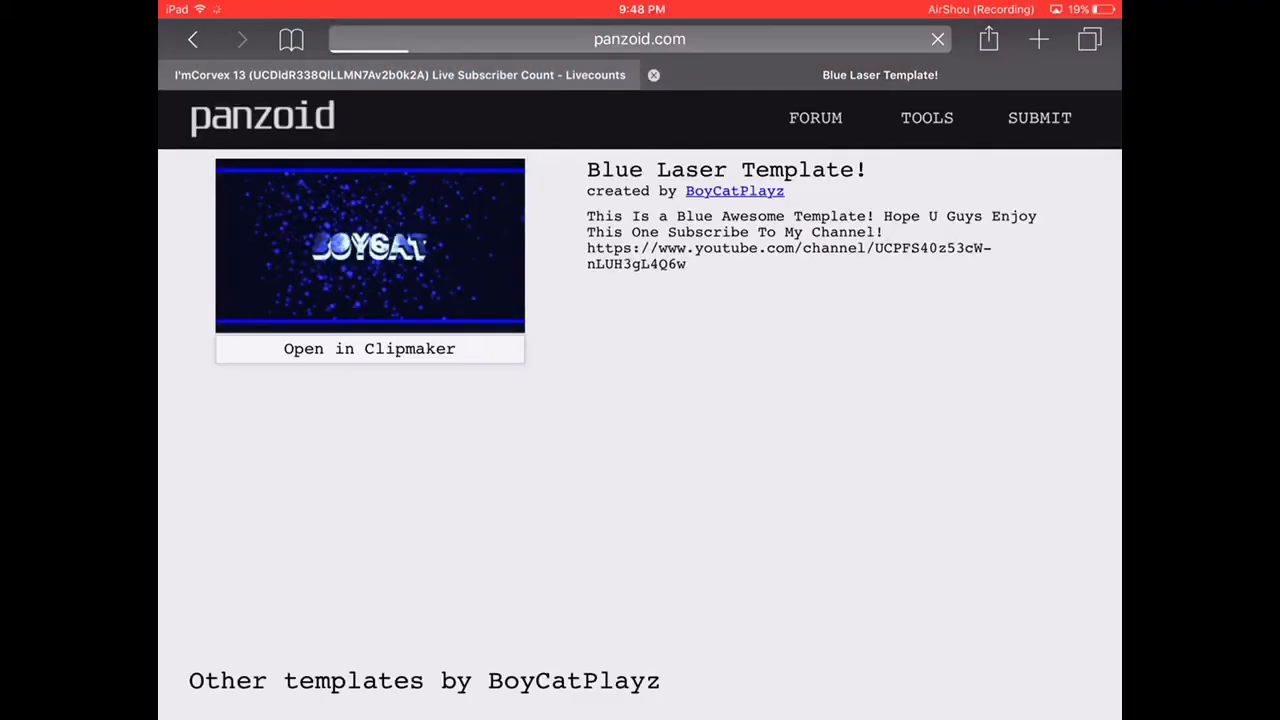
# Step: Open the Blue Laser Template in Clipmaker
pyautogui.click(369, 348)
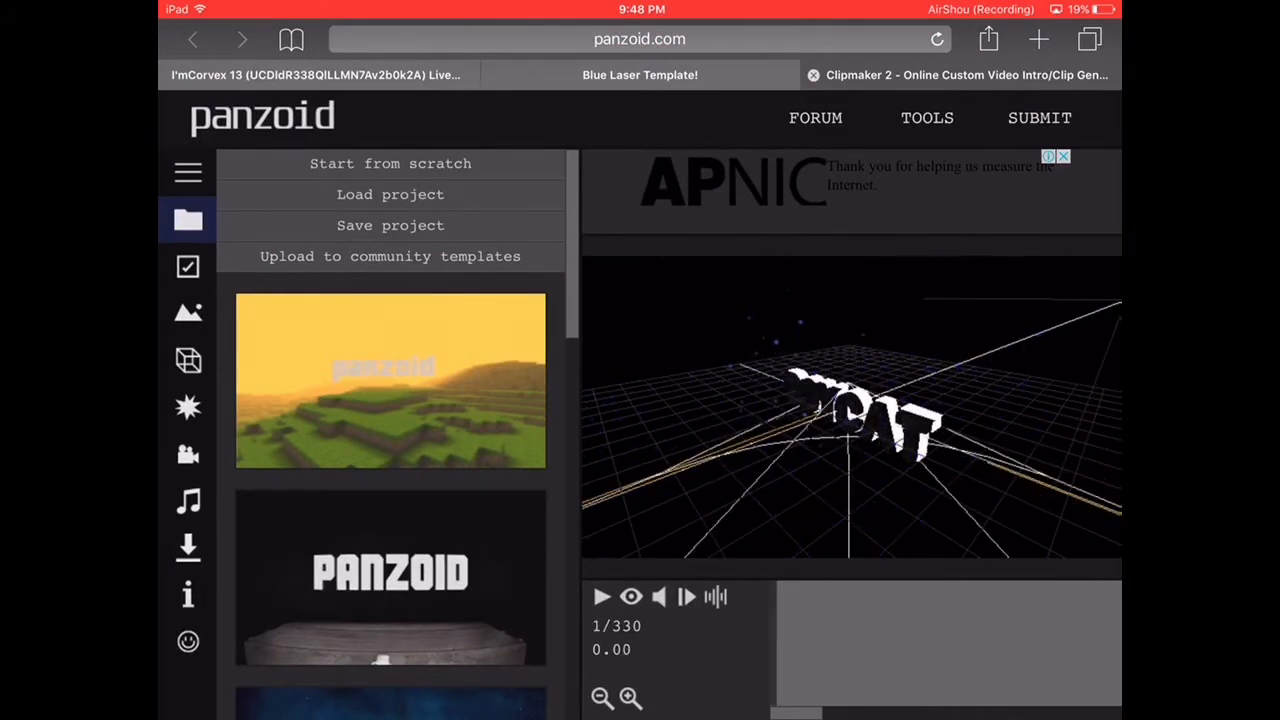
pyautogui.click(631, 597)
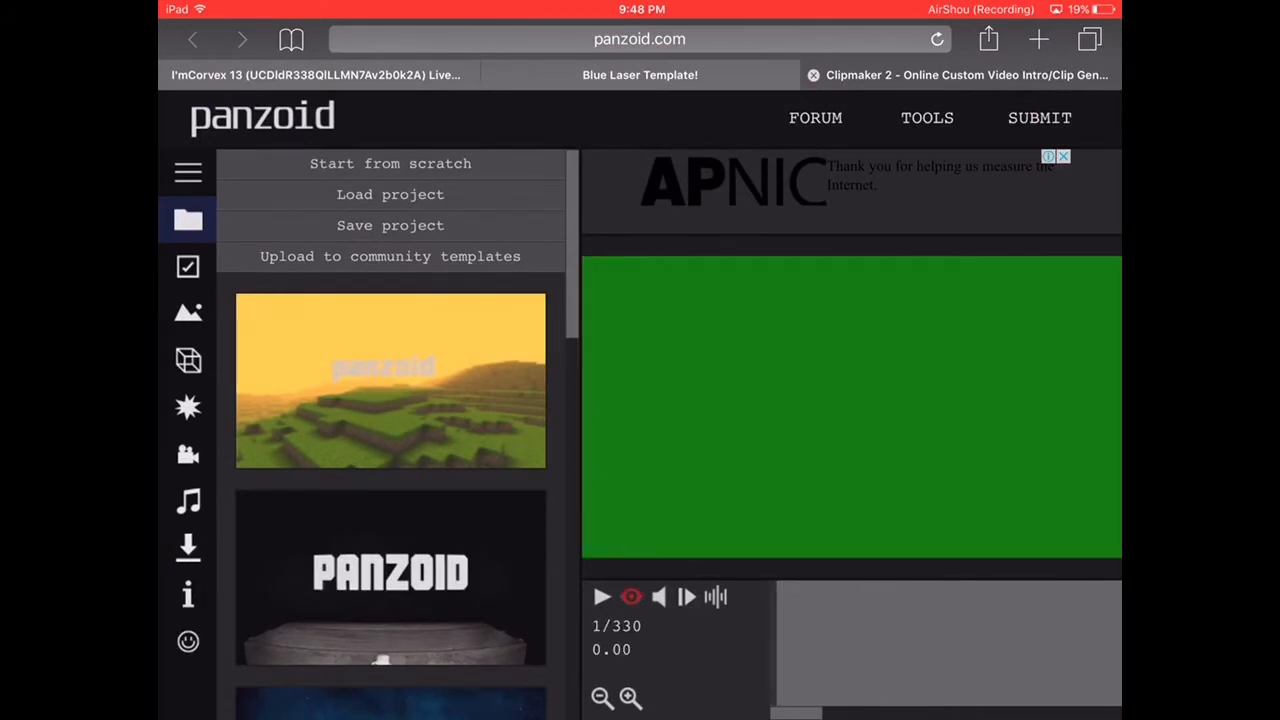
pyautogui.click(602, 596)
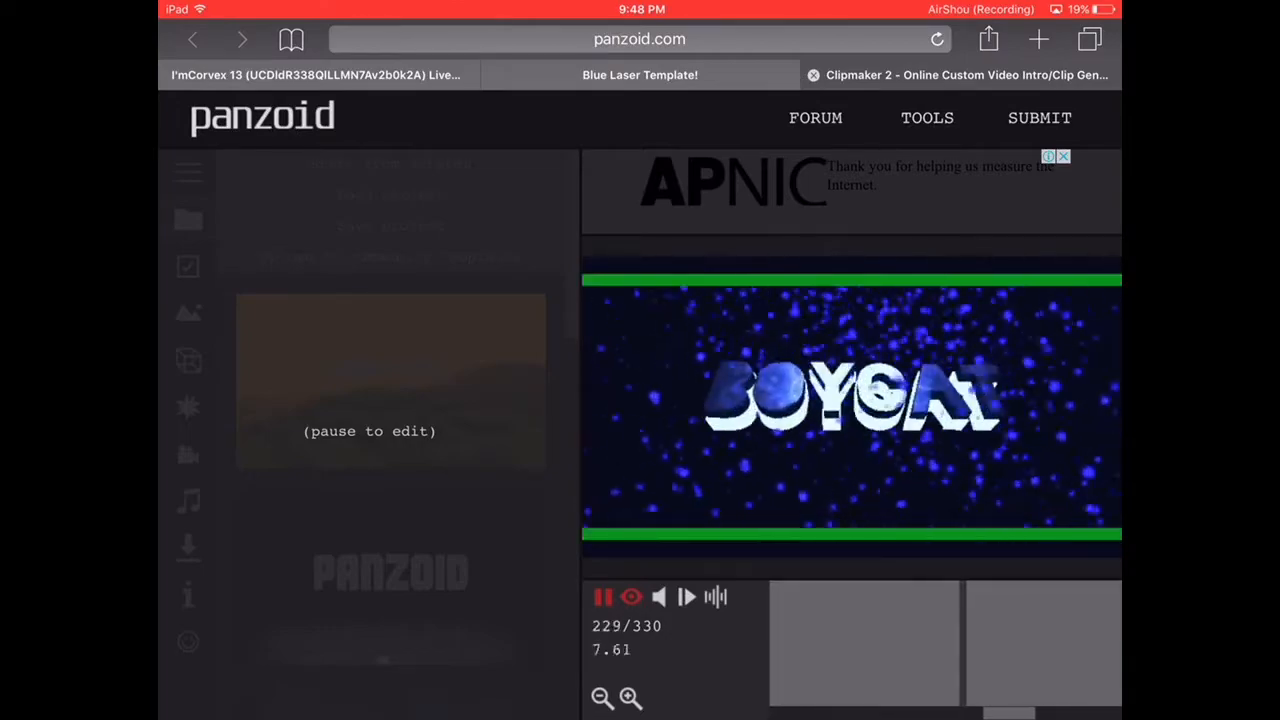
pyautogui.click(188, 219)
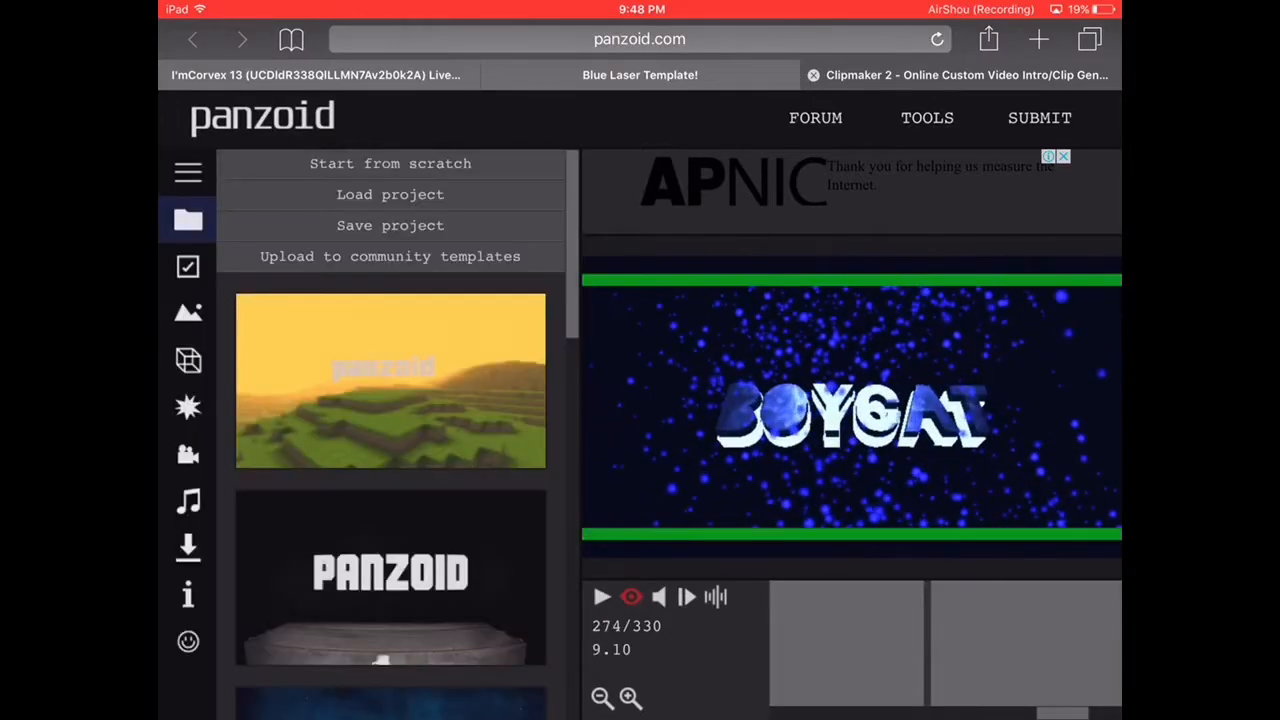
pyautogui.click(601, 596)
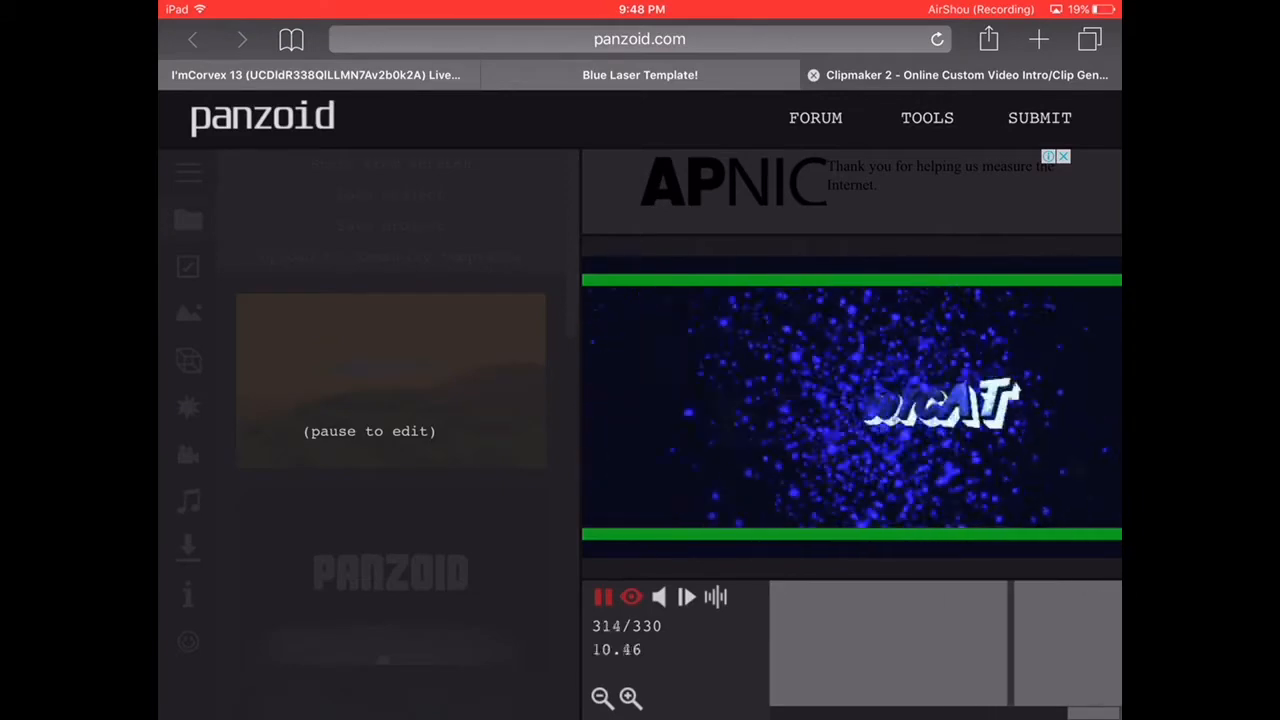
pyautogui.click(188, 220)
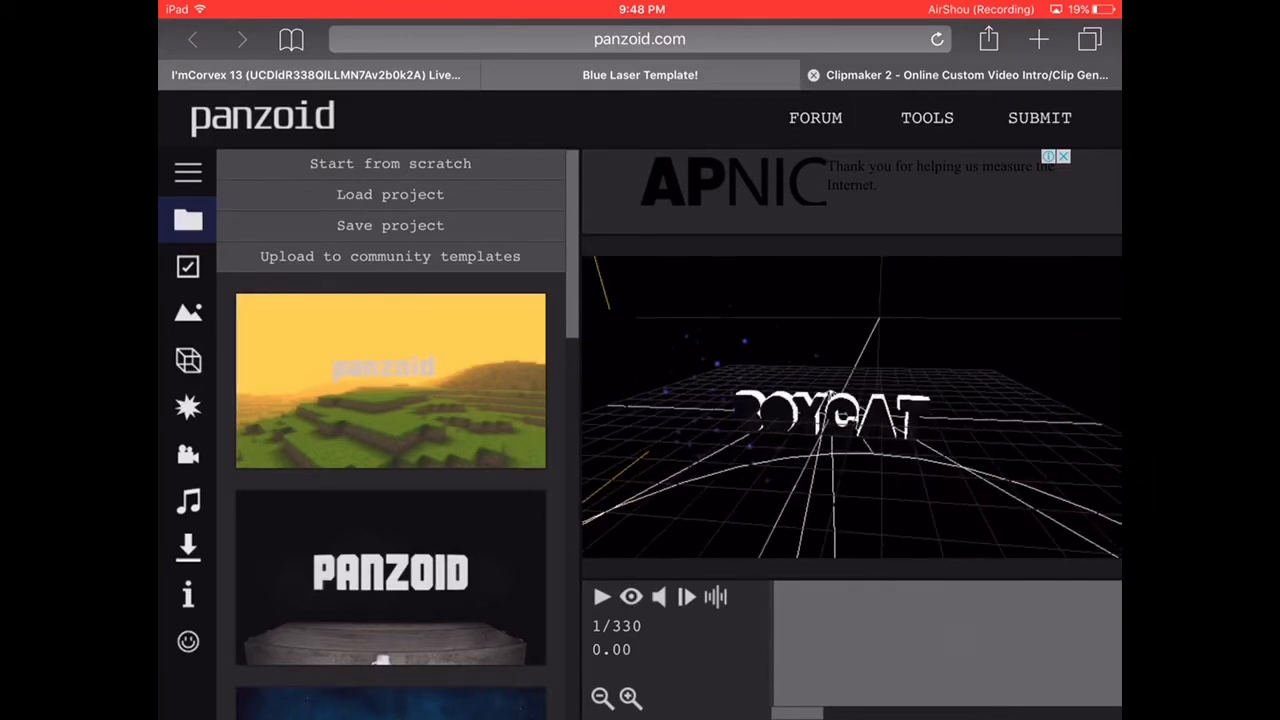
# Step: Replace 'BoyCat' with 'Corvex' in both 3D text objects' text fields
pyautogui.click(188, 360)
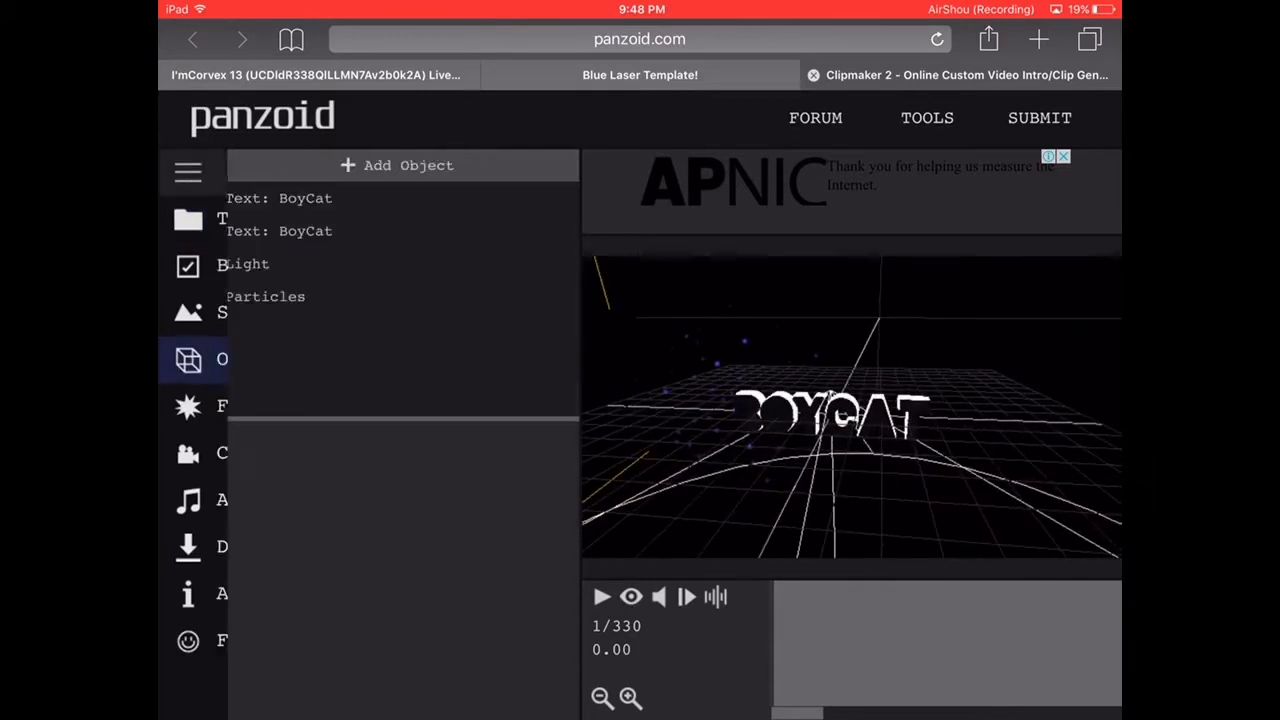
pyautogui.click(188, 172)
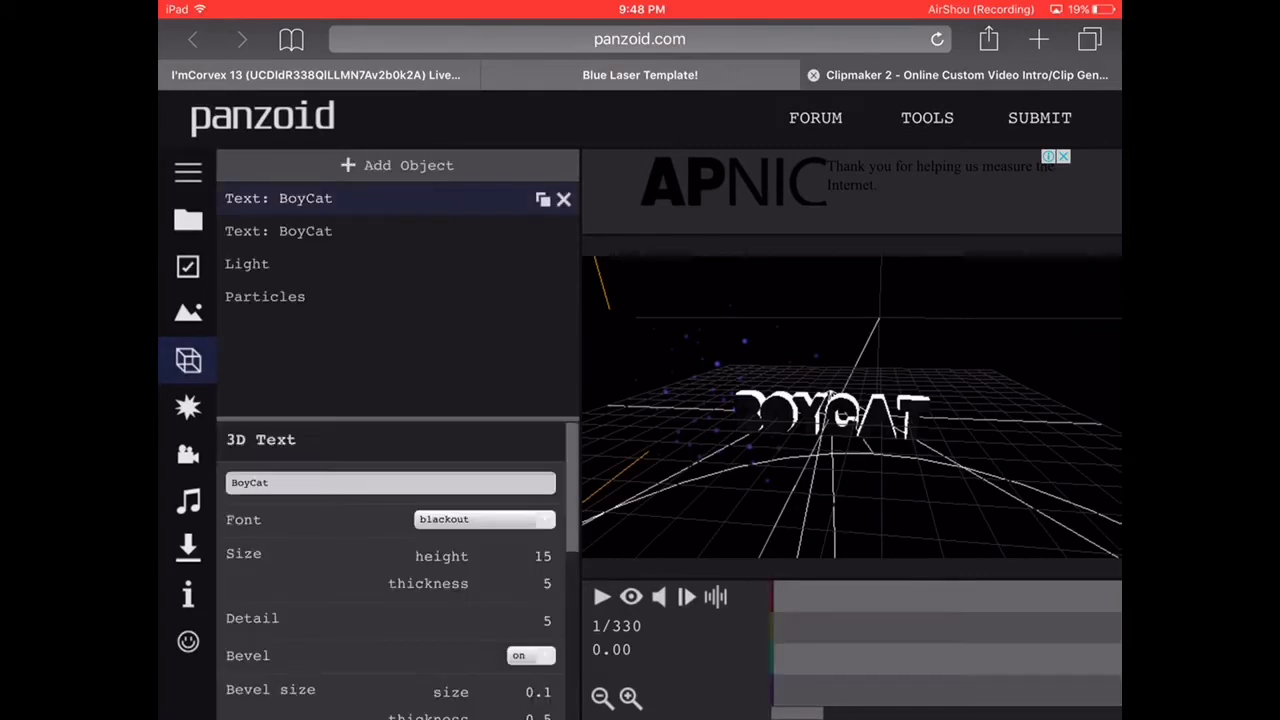
pyautogui.click(389, 482)
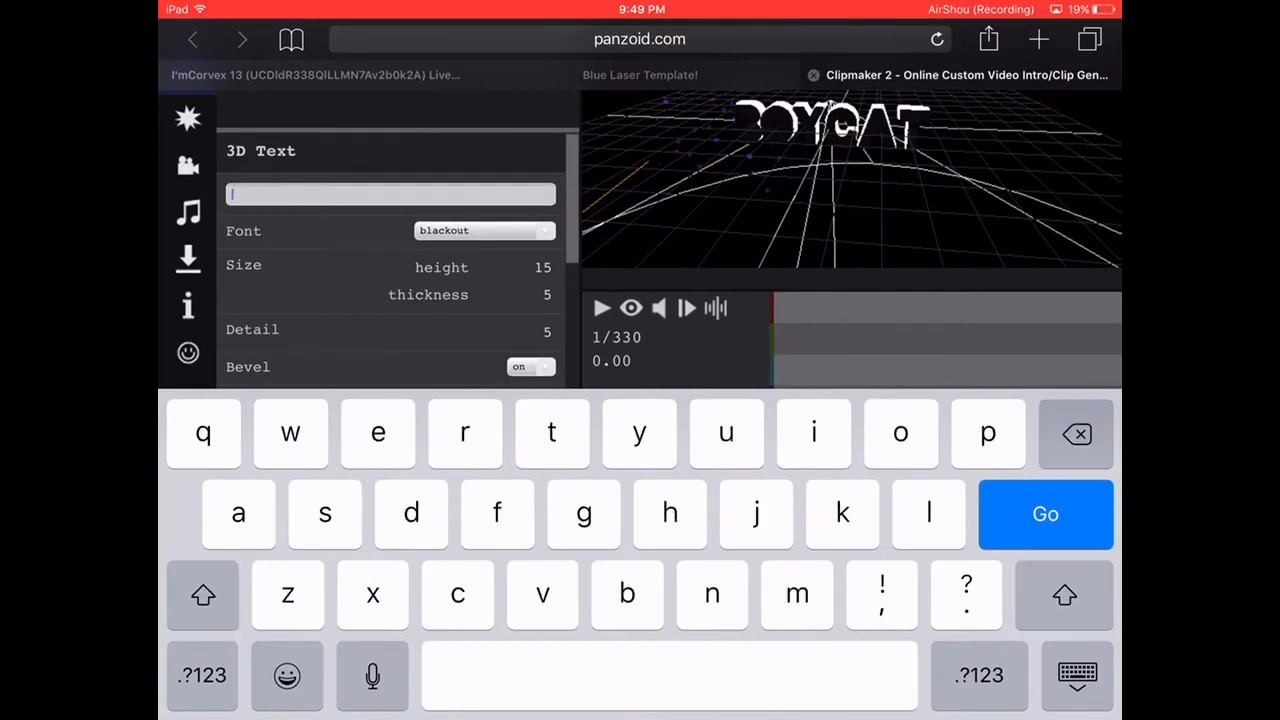
pyautogui.write('Corvex')
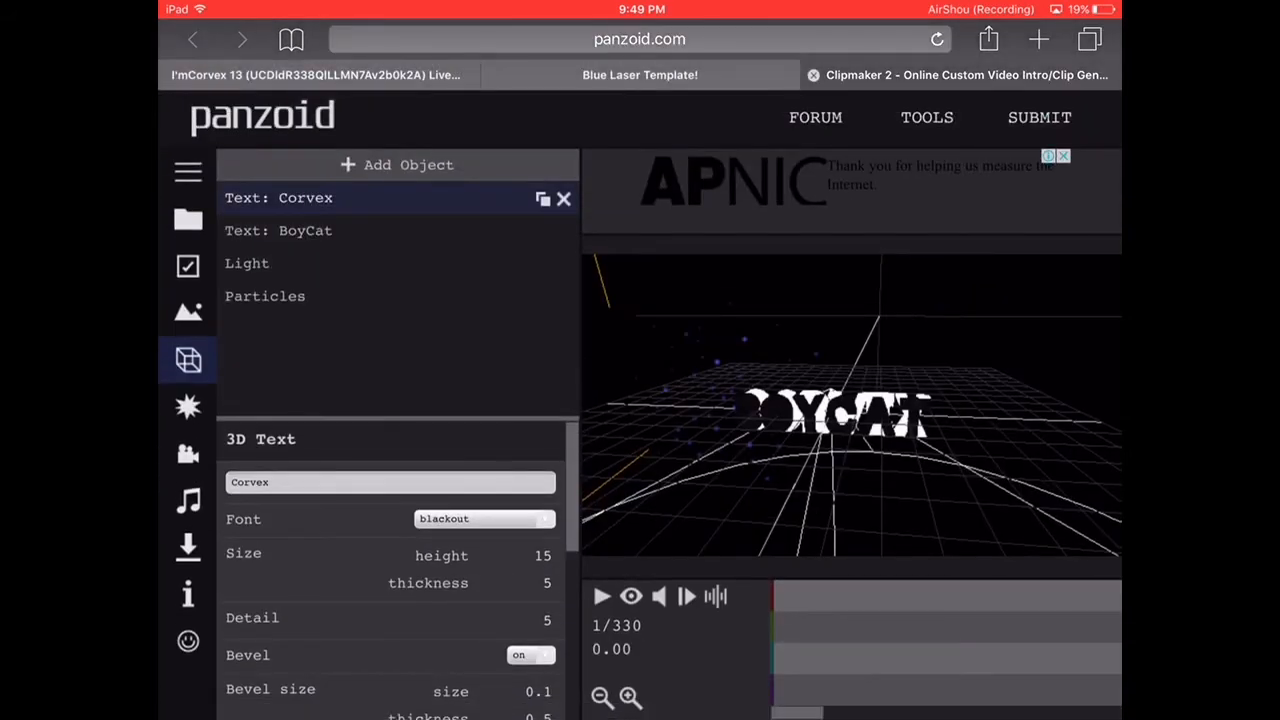
pyautogui.click(305, 230)
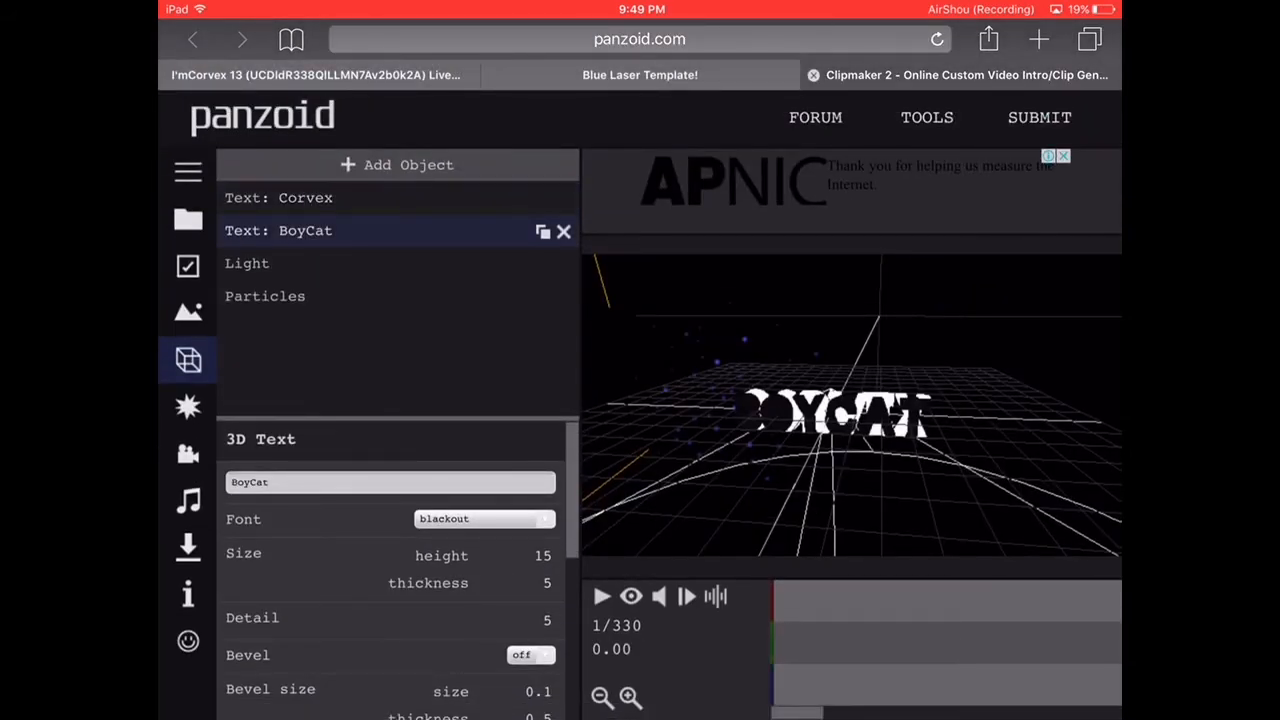
pyautogui.click(390, 482)
pyautogui.write('Corve')
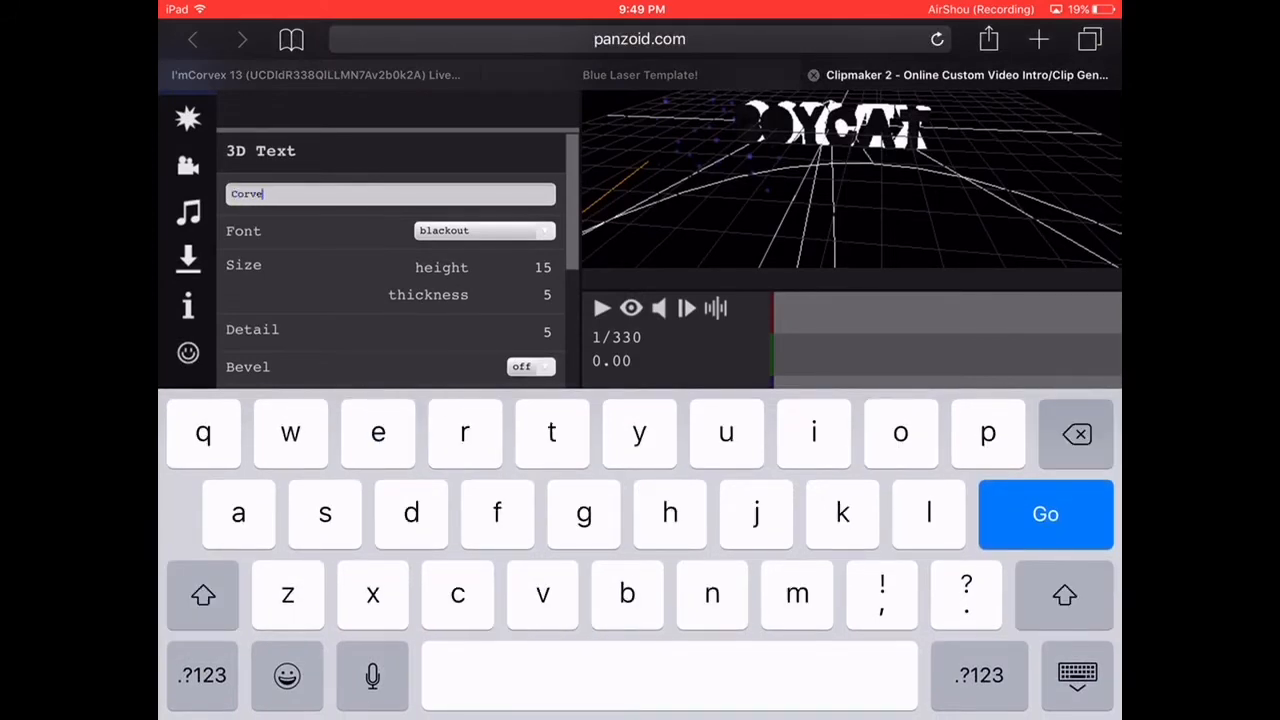
pyautogui.write('x')
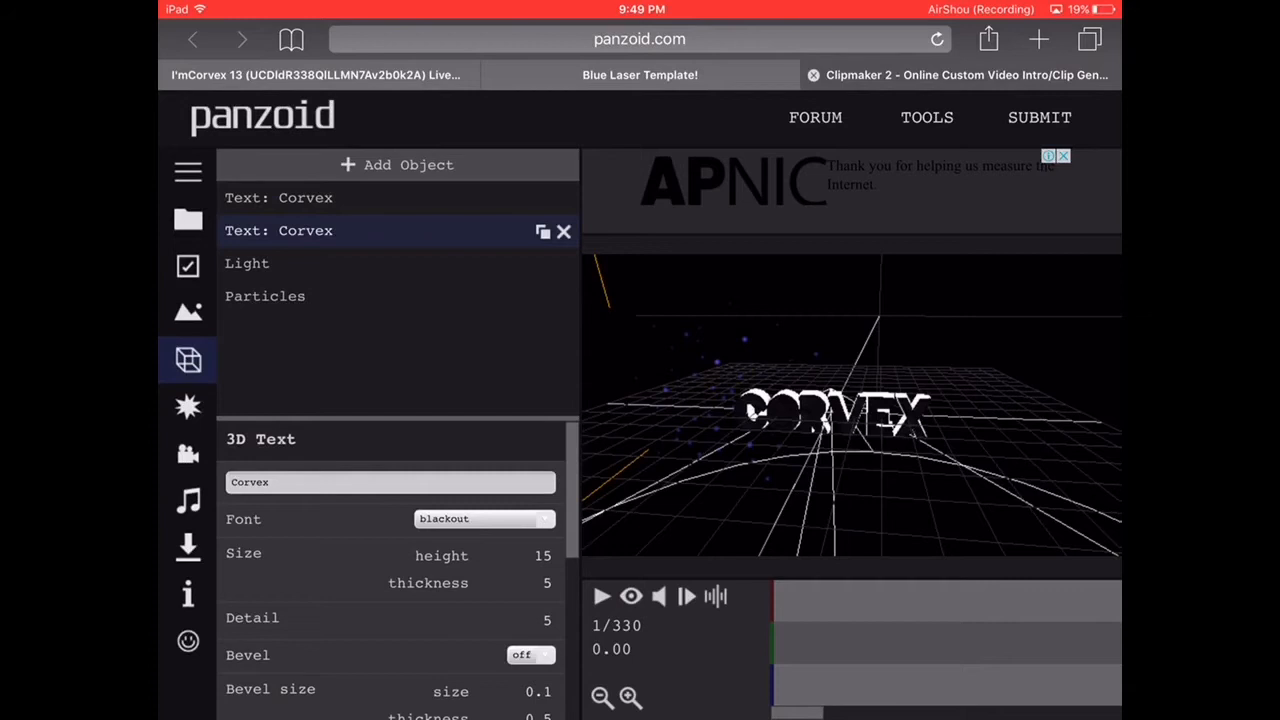
pyautogui.click(188, 312)
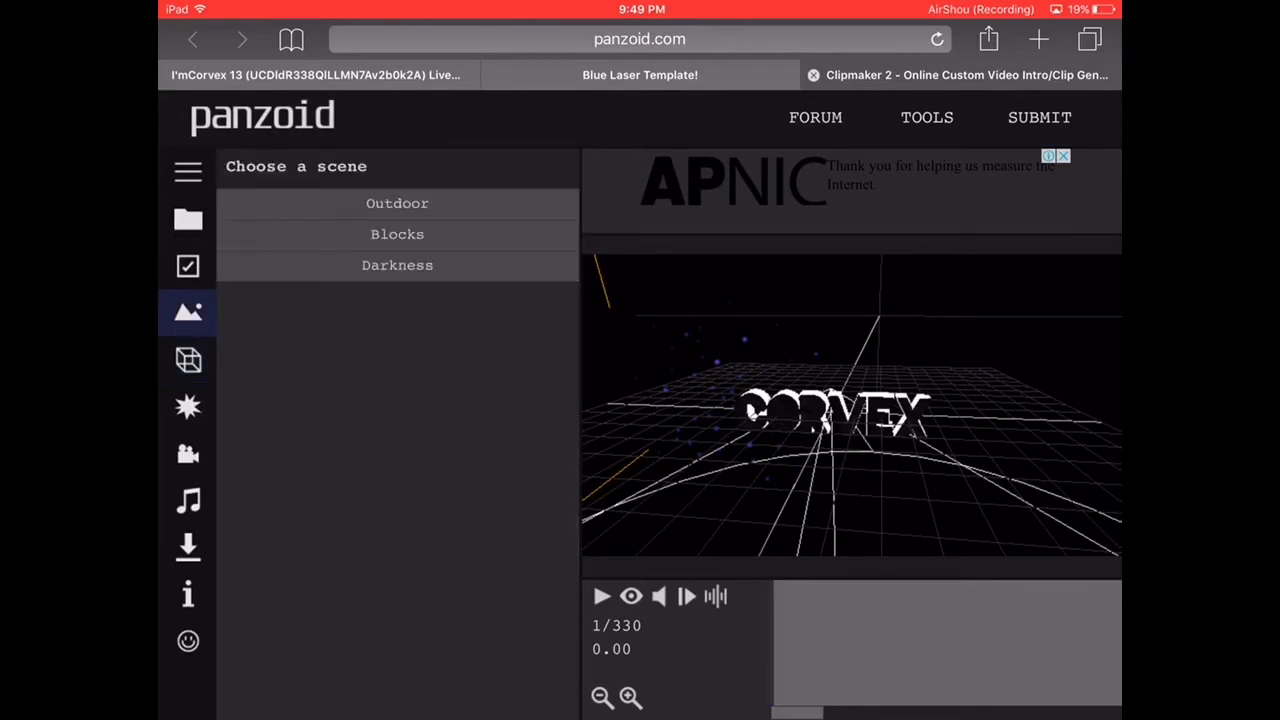
# Step: Set the video resolution to 1280x720 (720p) in Basic settings
pyautogui.click(188, 265)
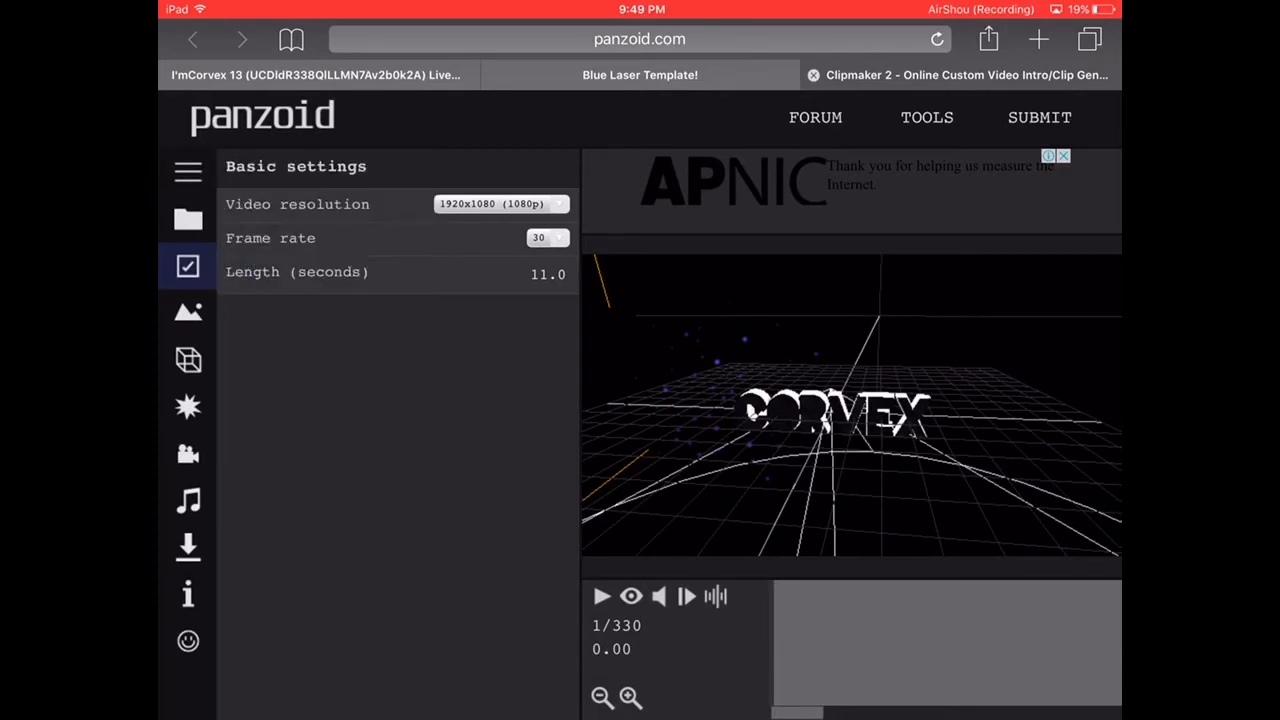
pyautogui.click(500, 204)
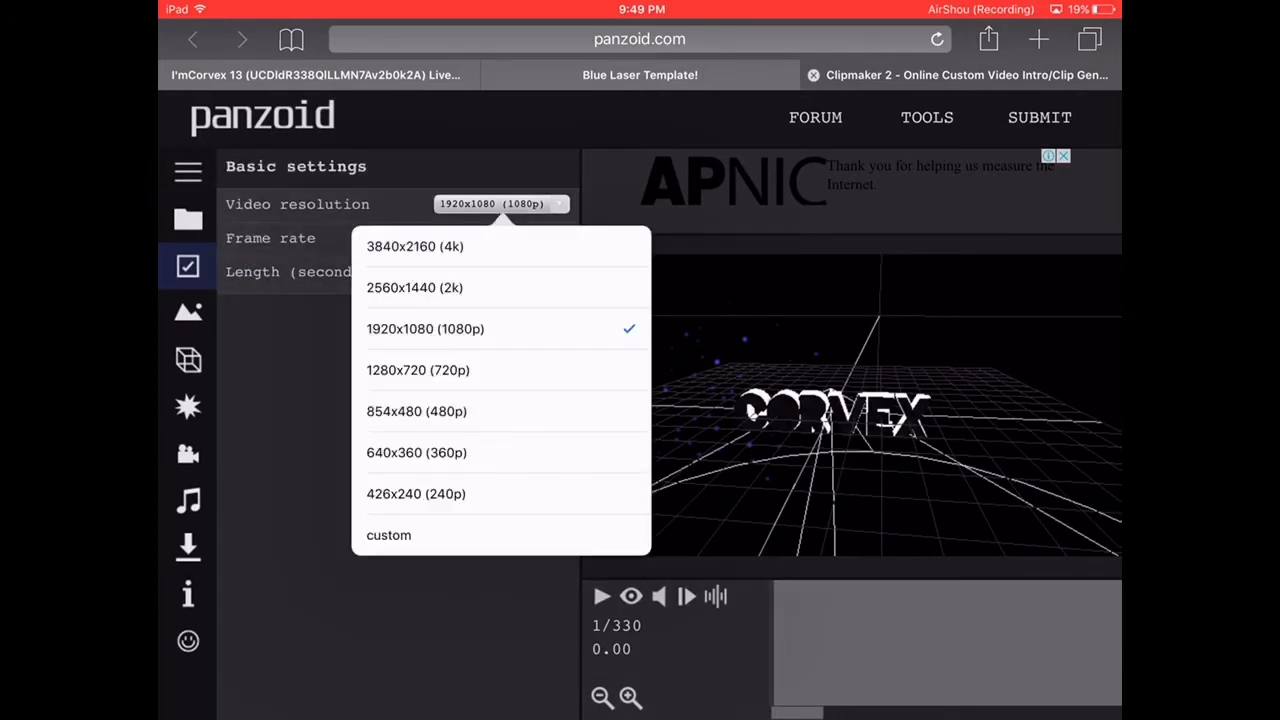
pyautogui.click(418, 370)
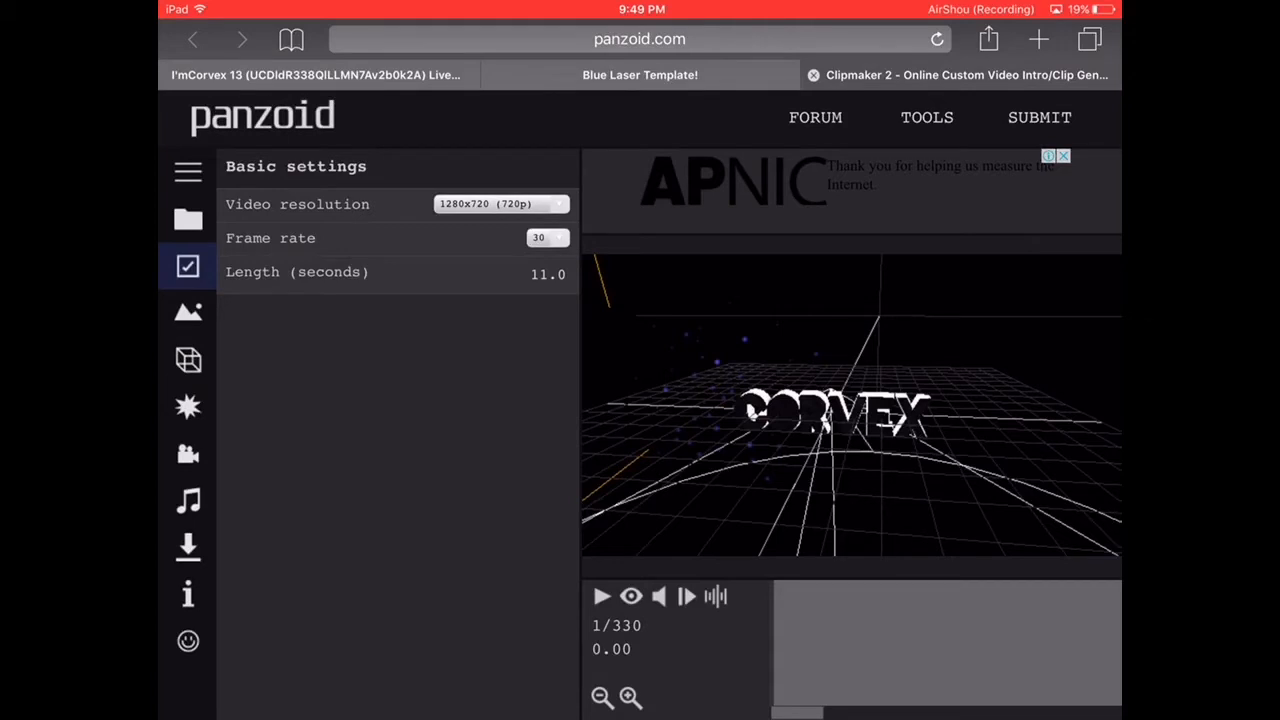
# Step: Look through the Camera and Audio settings, then bring up the Download settings
pyautogui.click(188, 454)
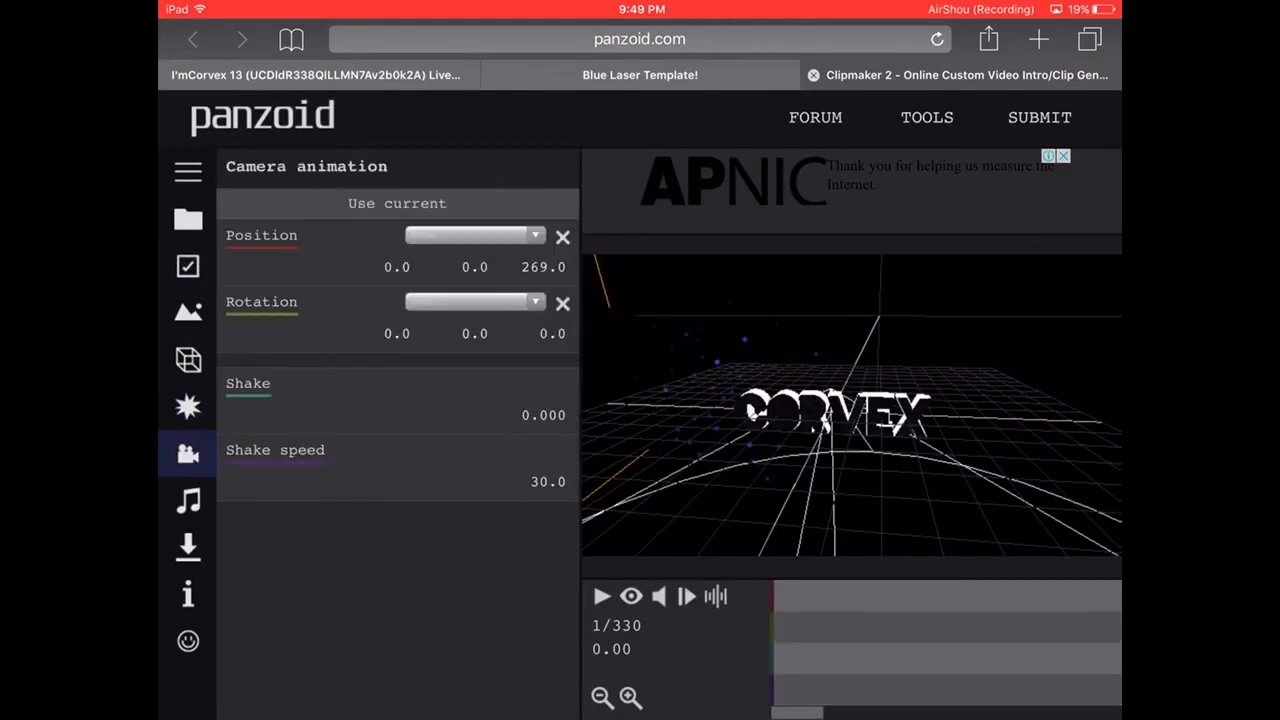
pyautogui.click(188, 500)
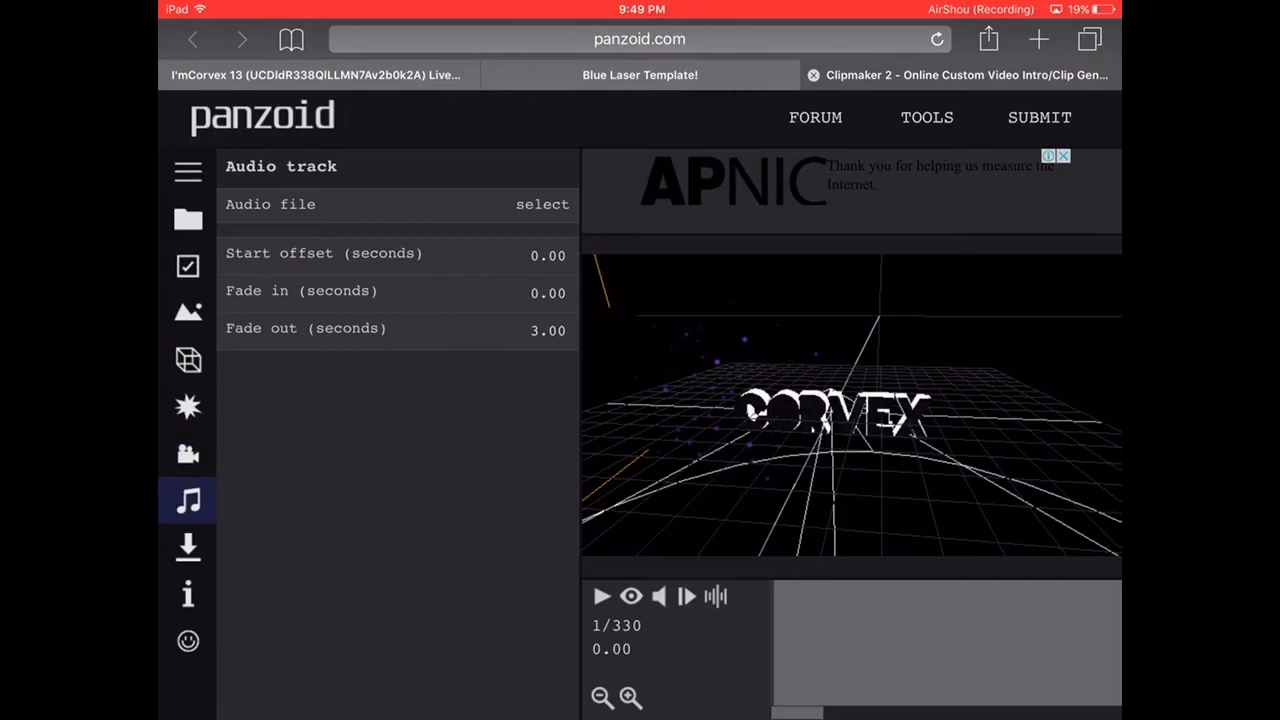
pyautogui.scroll(-3)
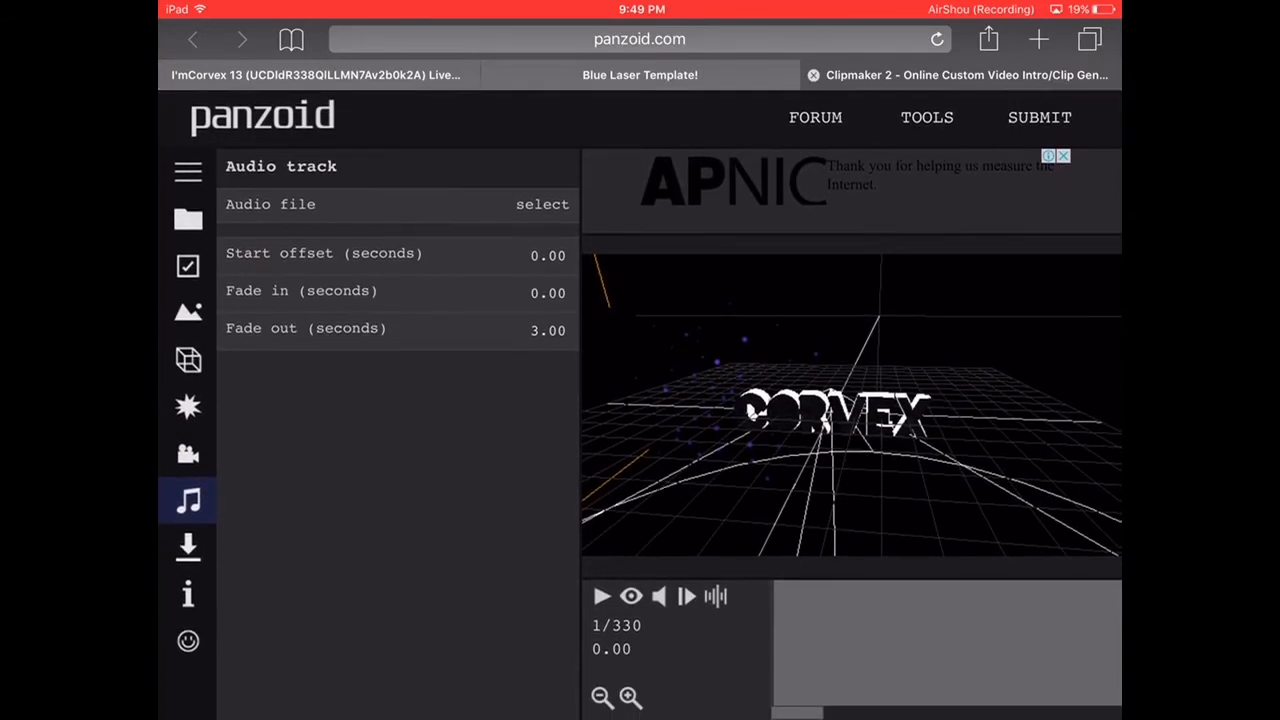
pyautogui.click(188, 546)
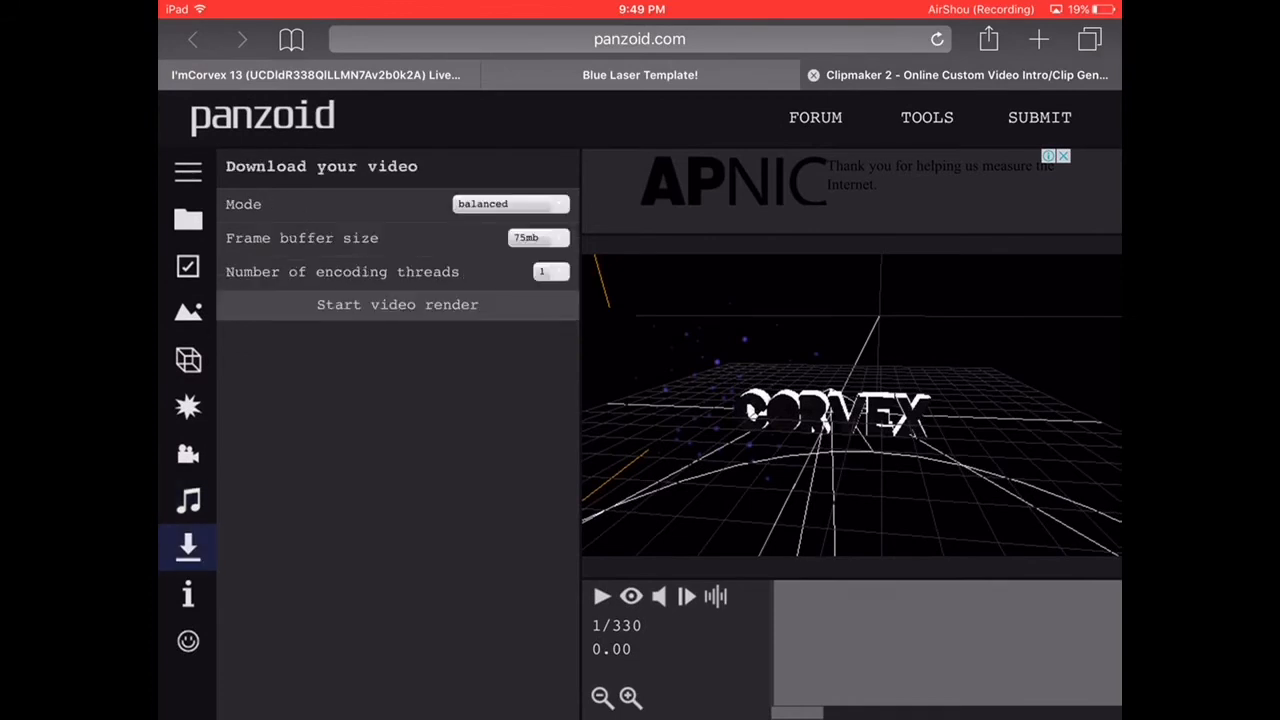
# Step: Choose fastest render mode with a 50mb frame buffer and start the video render
pyautogui.click(510, 204)
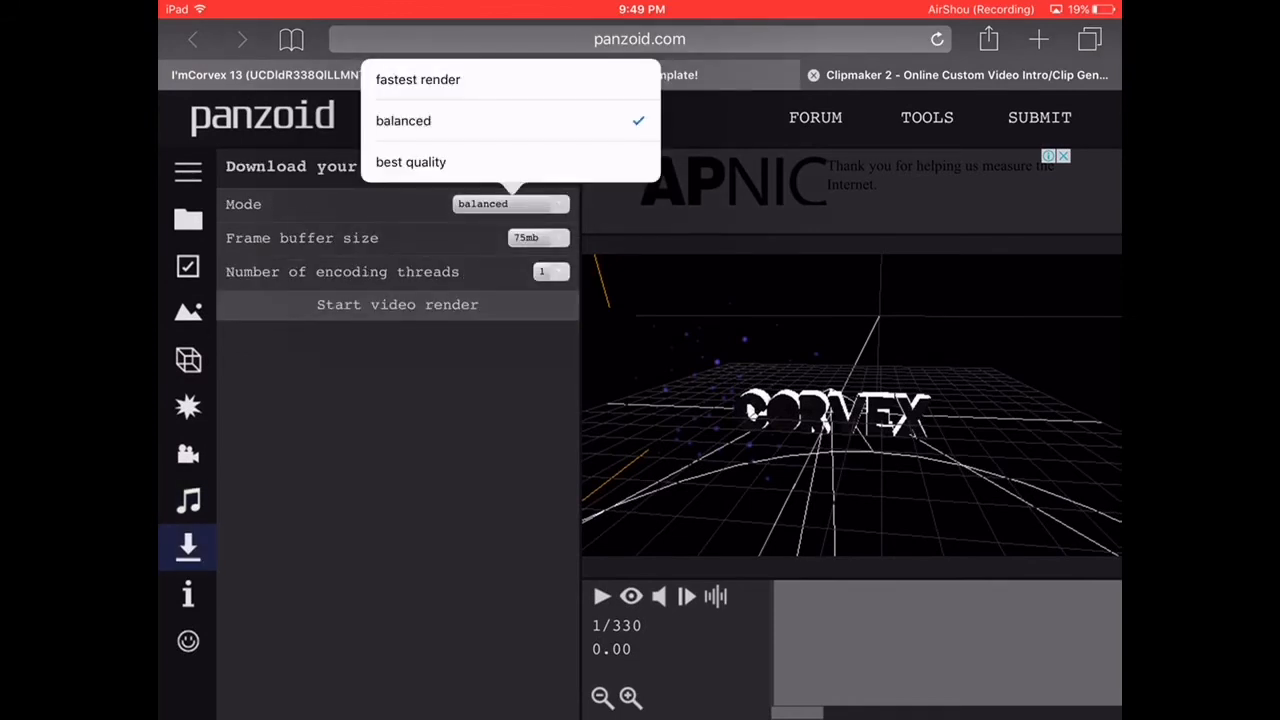
pyautogui.click(417, 79)
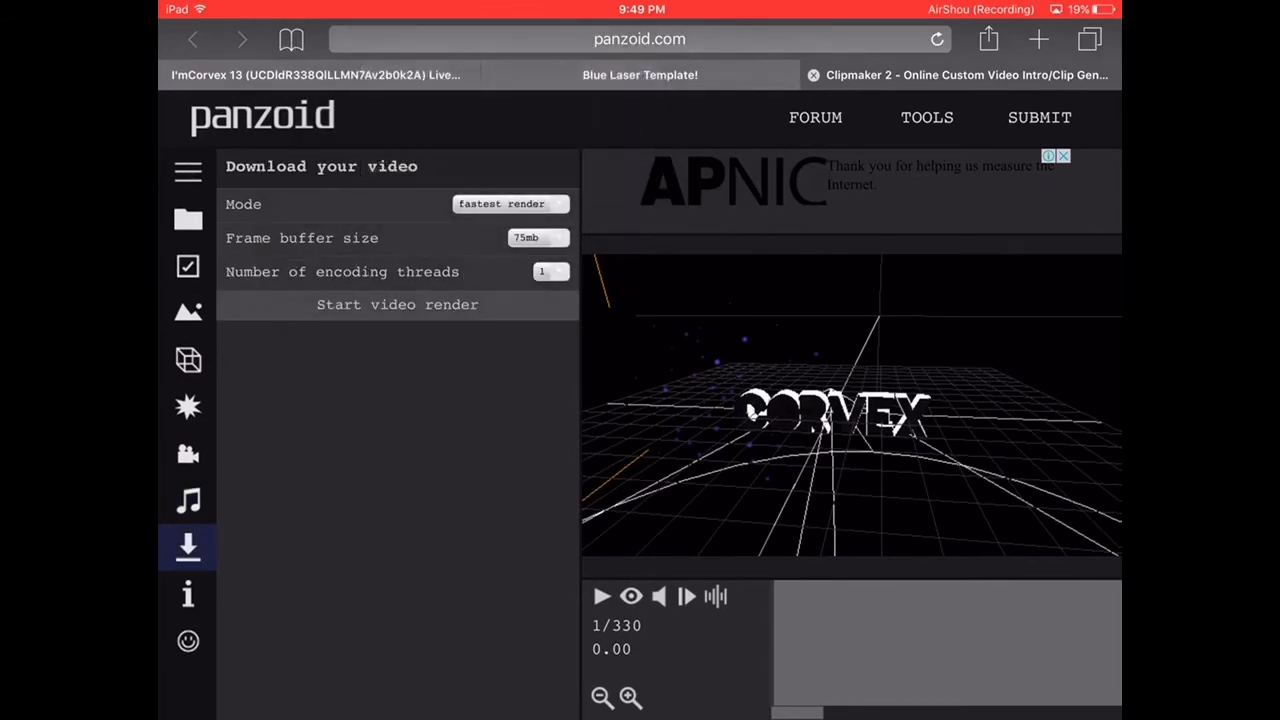
pyautogui.click(538, 237)
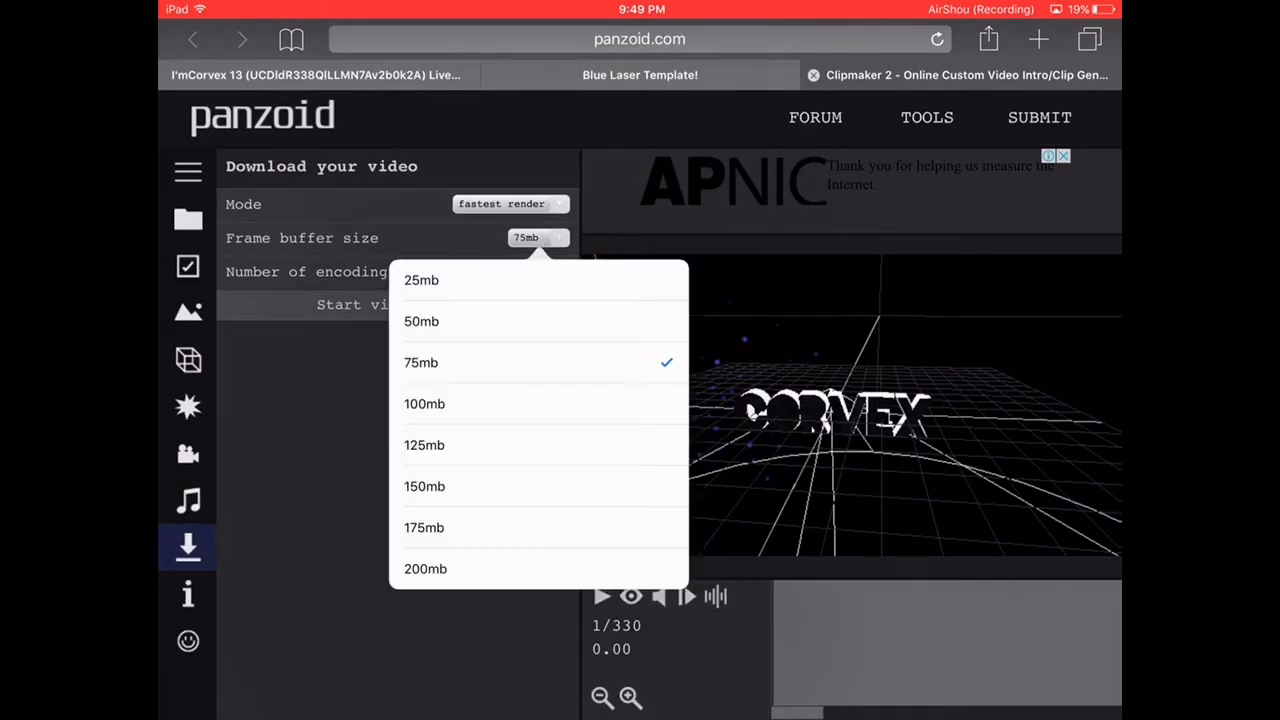
pyautogui.click(421, 321)
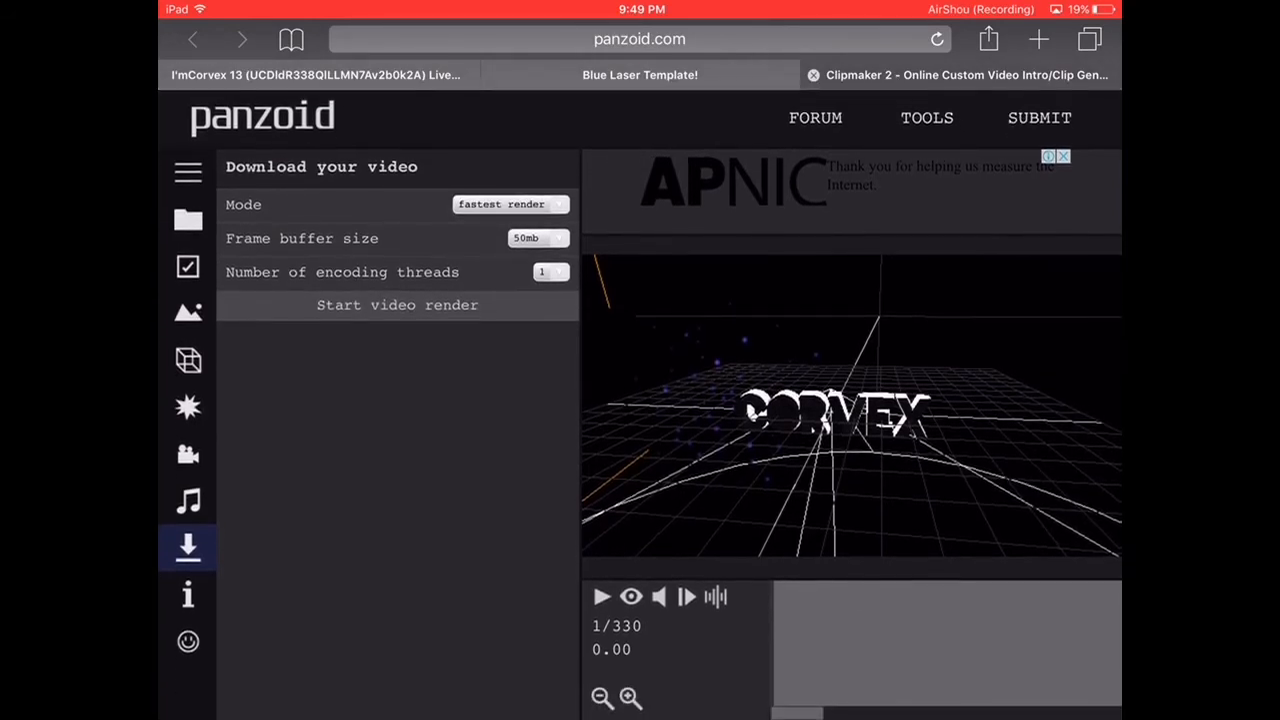
pyautogui.click(601, 596)
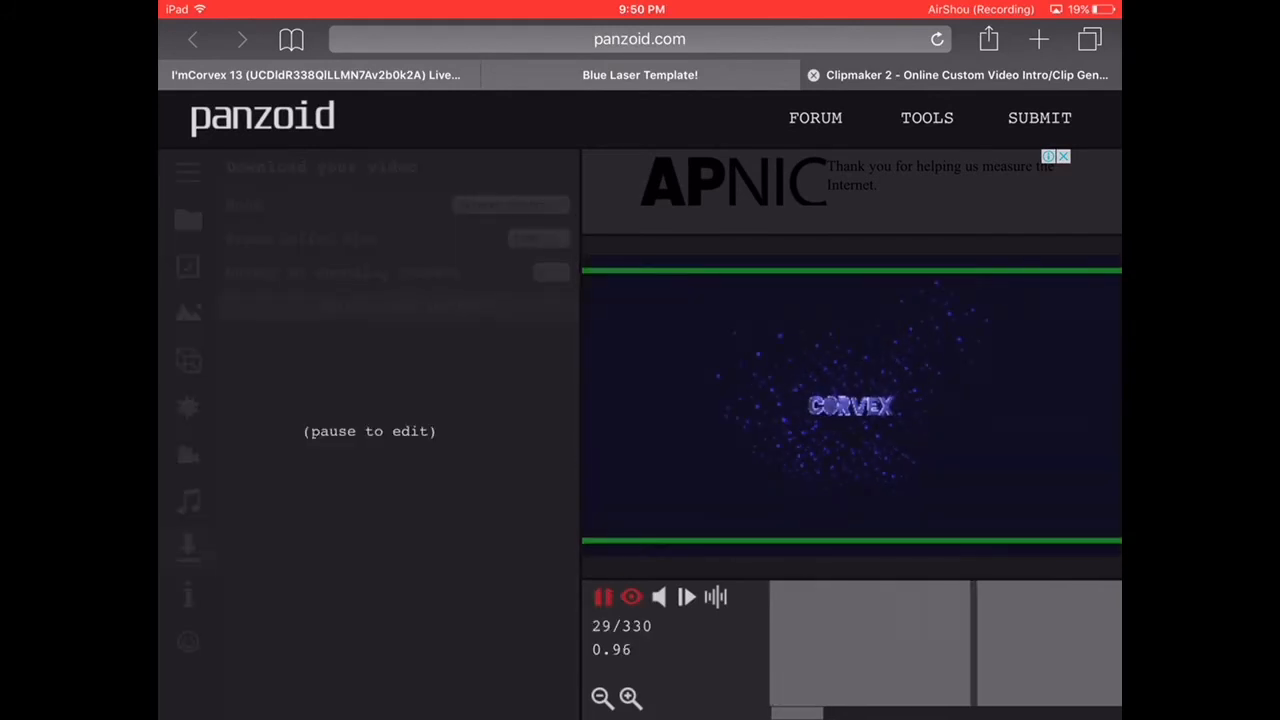